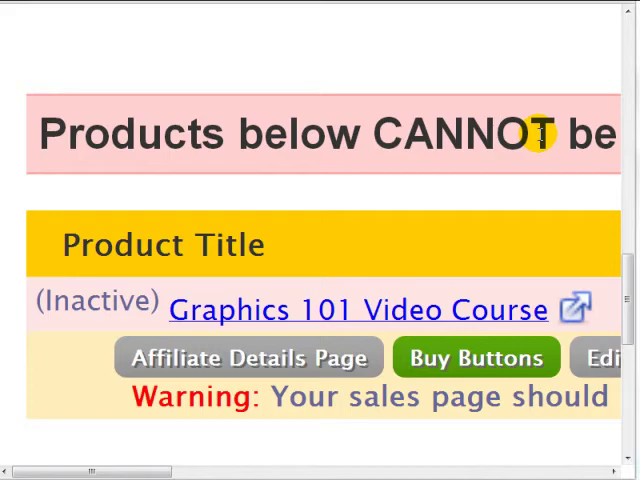
mouse_move(344, 136)
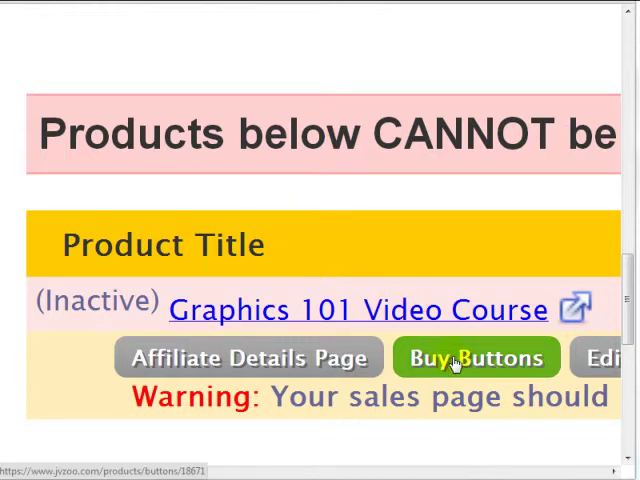
- Show the buy buttons for Graphics 101 Video Course and scroll to Button #1's HTML code
left_click(476, 358)
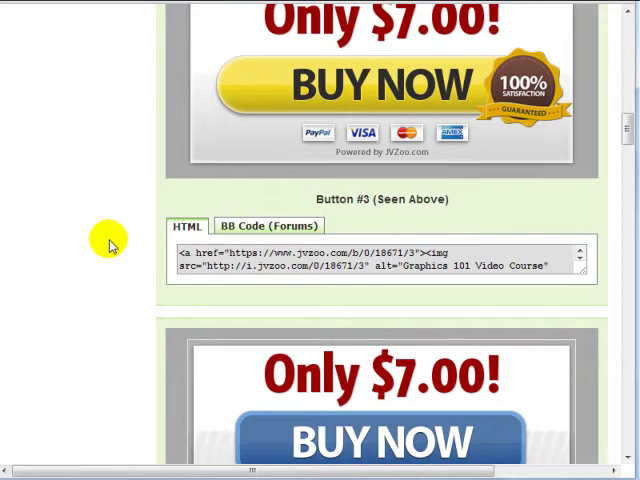
scroll("up", 3)
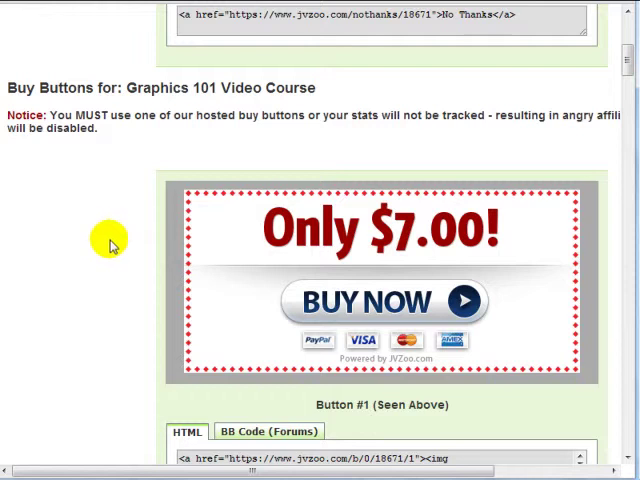
mouse_move(364, 172)
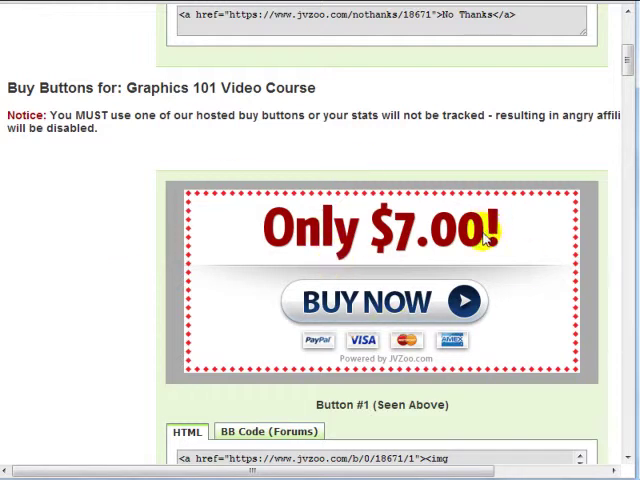
scroll("down", 3)
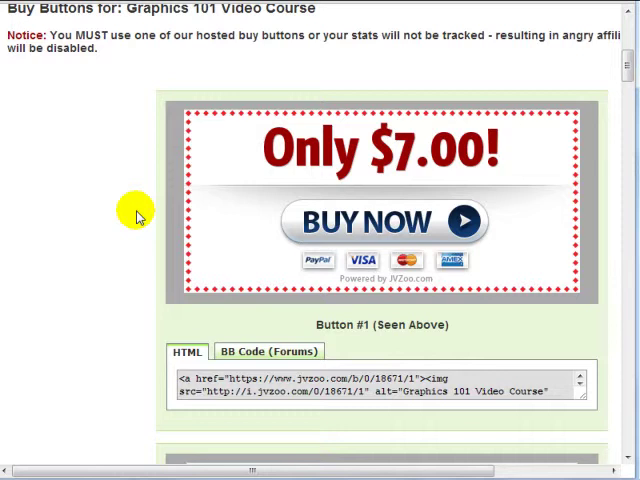
mouse_move(302, 54)
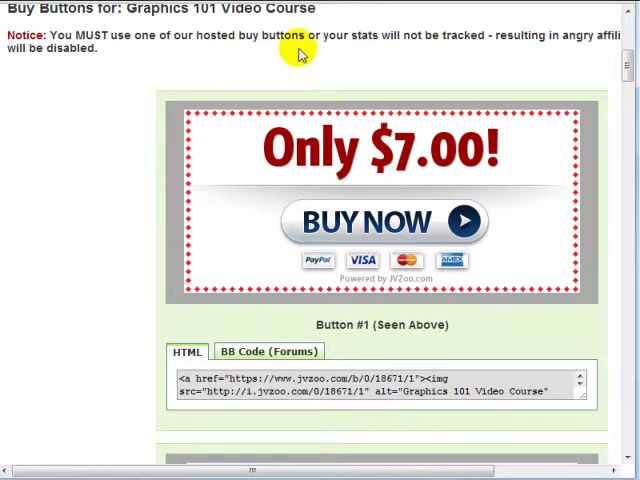
mouse_move(112, 240)
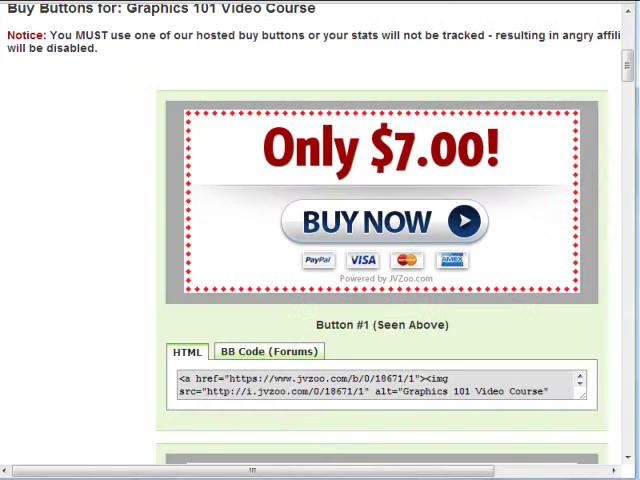
scroll("up", 3)
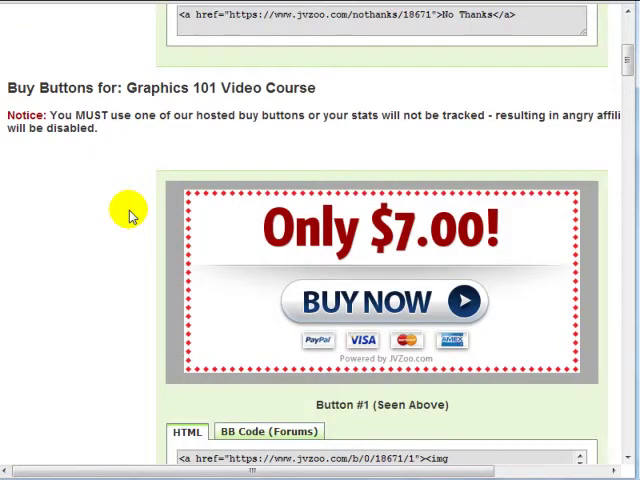
scroll("down", 3)
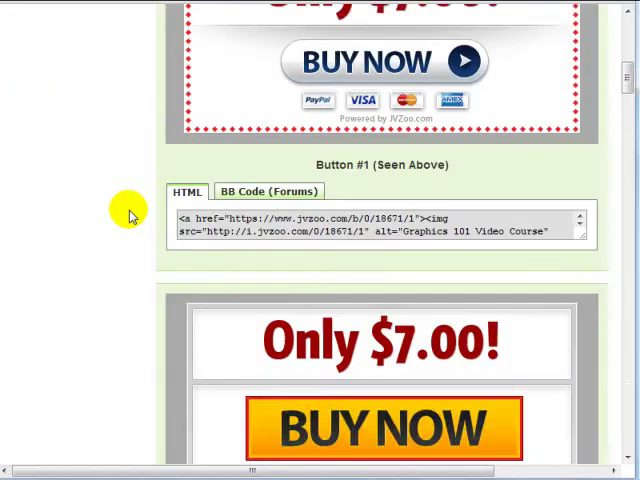
scroll("down", 3)
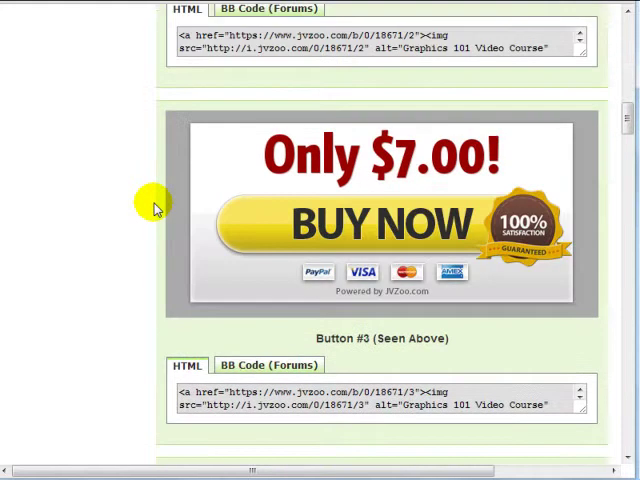
scroll("down", 3)
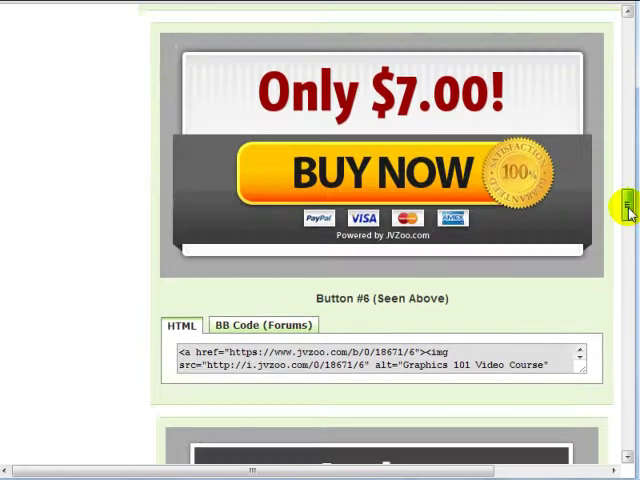
scroll("down", 3)
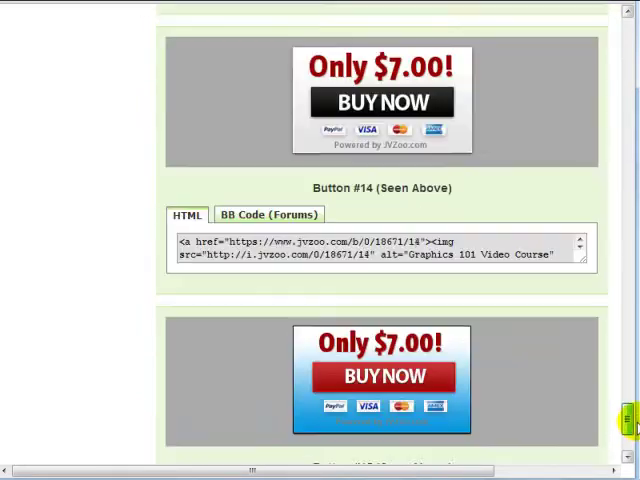
scroll("up", 3)
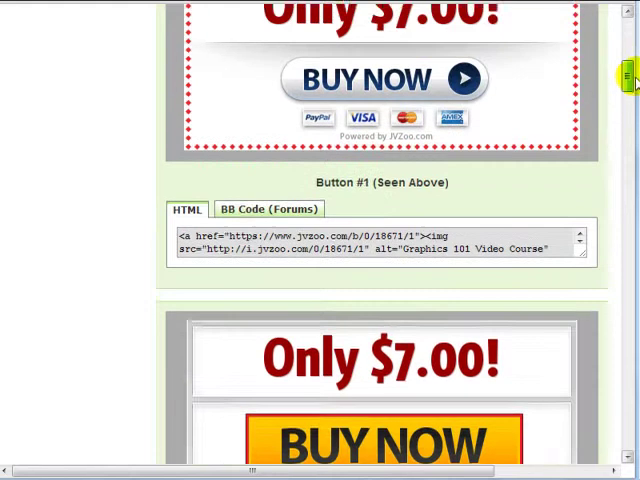
scroll("down", 3)
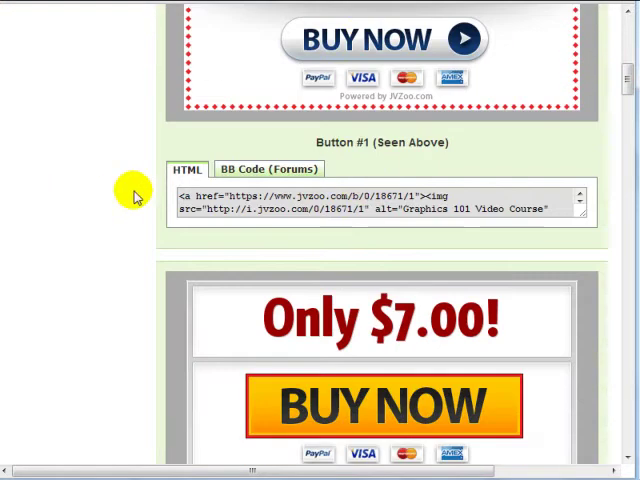
- Copy the full HTML embed code of the Button #1 'Only $7.00! BUY NOW' hosted button
triple_click(370, 202)
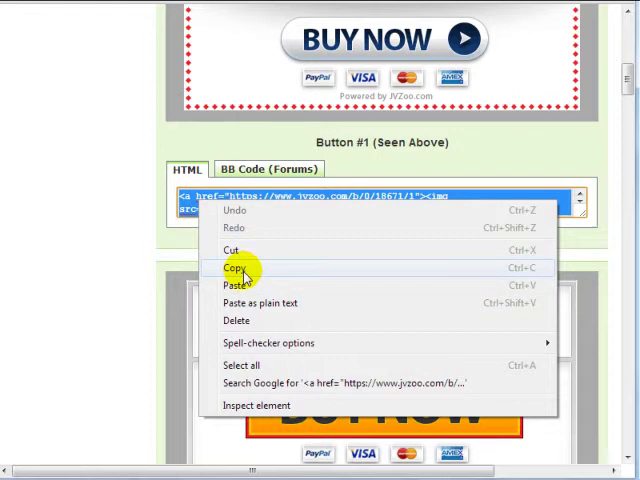
left_click(232, 268)
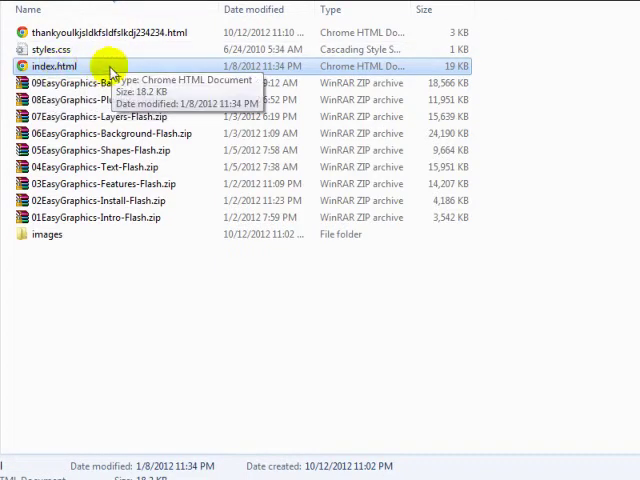
- Bring up and dismiss the context menu for index.html in the site folder
right_click(52, 66)
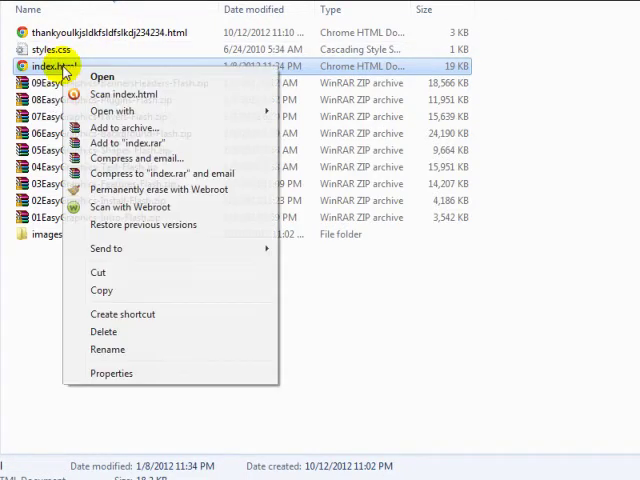
left_click(320, 112)
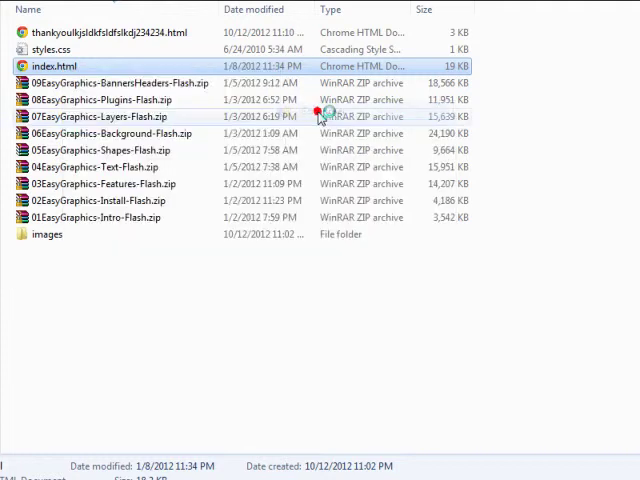
- Edit index.html: delete the old Easy Graphics 101 button image and type 123123 in its place
double_click(52, 64)
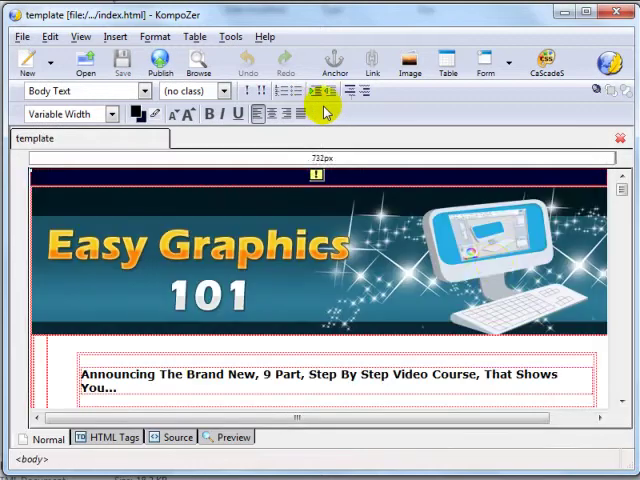
scroll("down", 3)
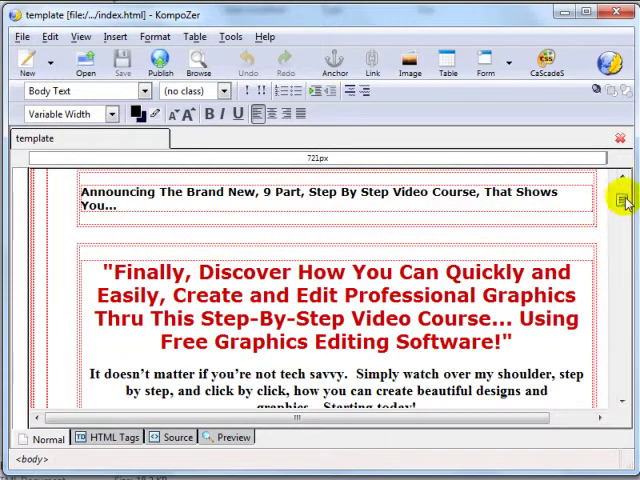
scroll("down", 3)
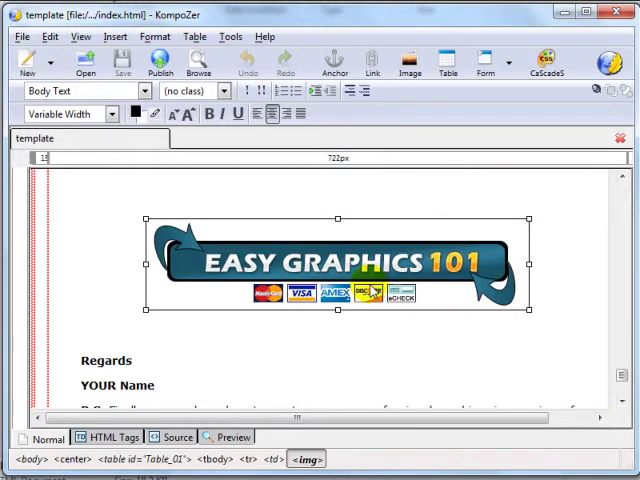
key("Delete")
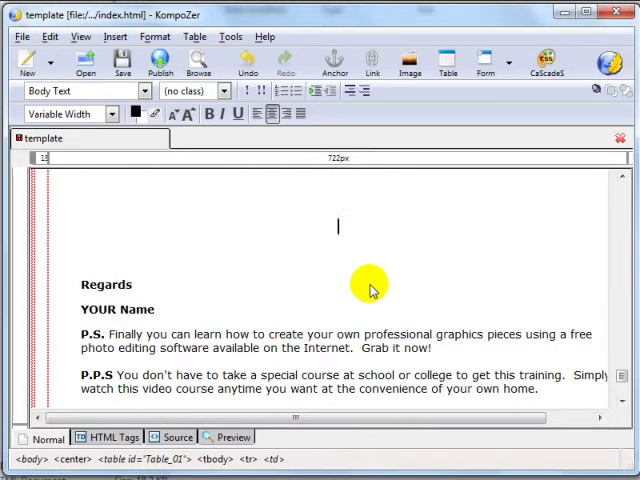
mouse_move(484, 132)
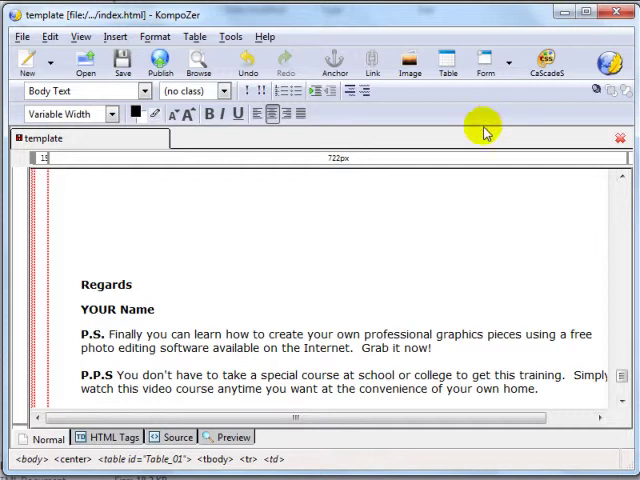
mouse_move(448, 224)
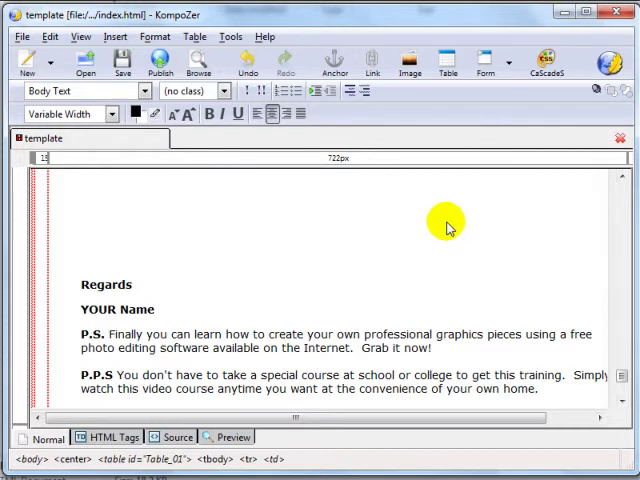
type("123123")
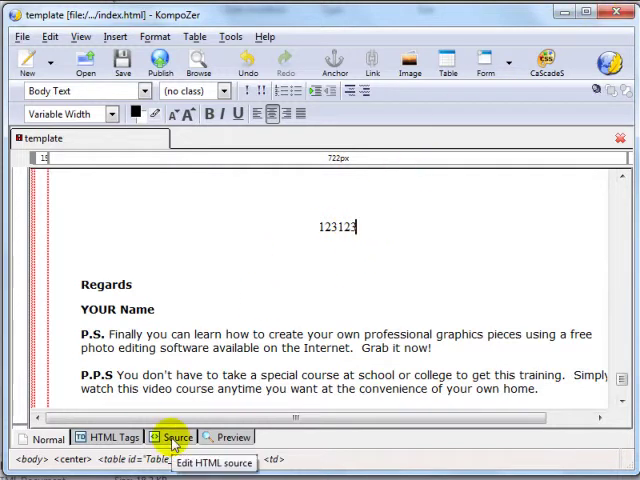
- Switch index.html to HTML source view and scroll to the 123123 placeholder line
left_click(176, 436)
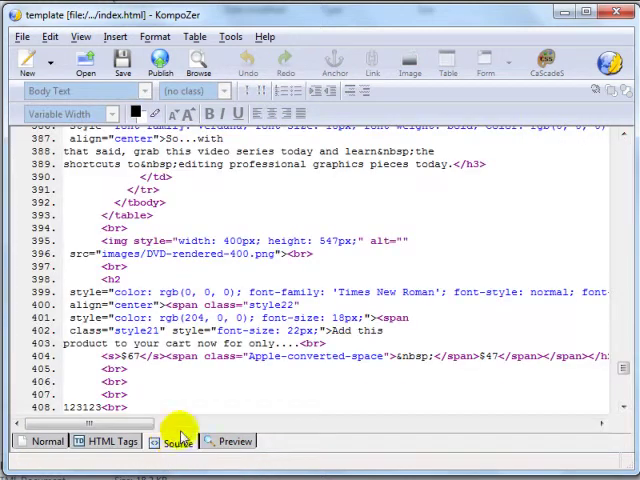
mouse_move(358, 236)
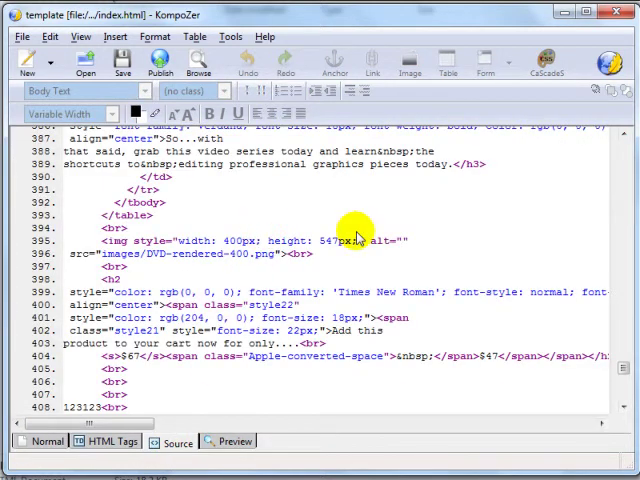
scroll("up", 3)
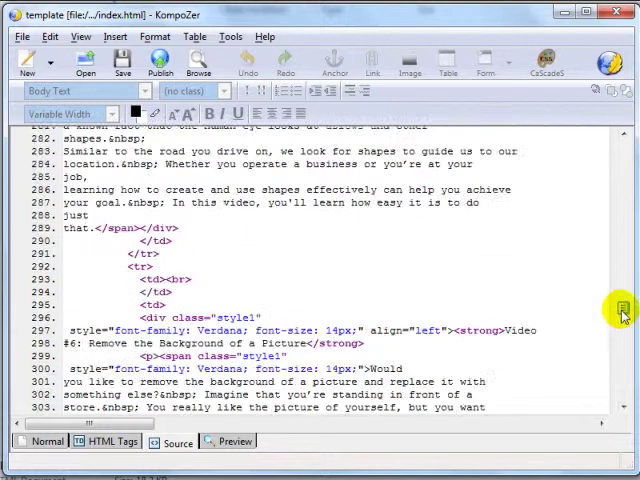
scroll("down", 3)
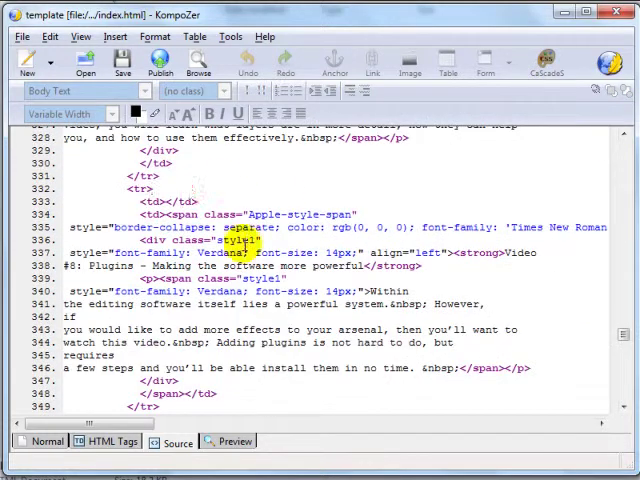
scroll("down", 3)
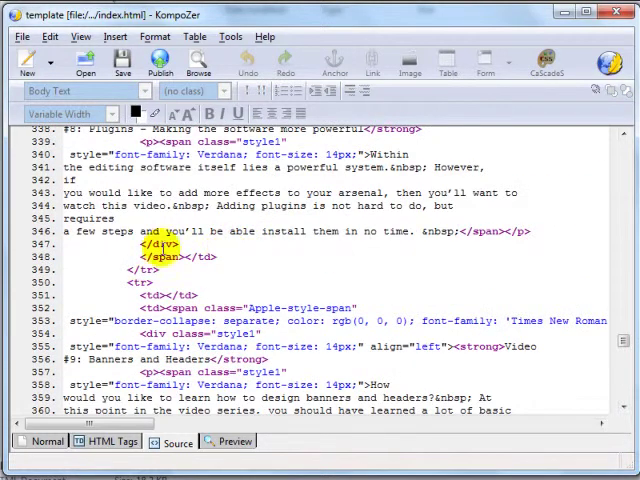
left_click(50, 36)
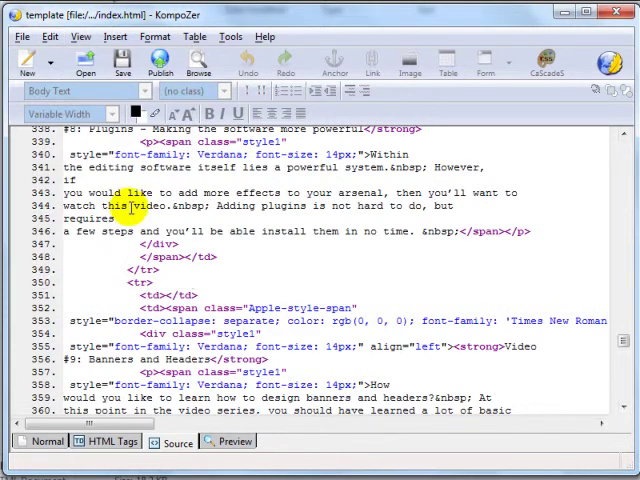
- Use Edit > Find and Replace to locate the 123123 placeholder in the source
left_click(48, 36)
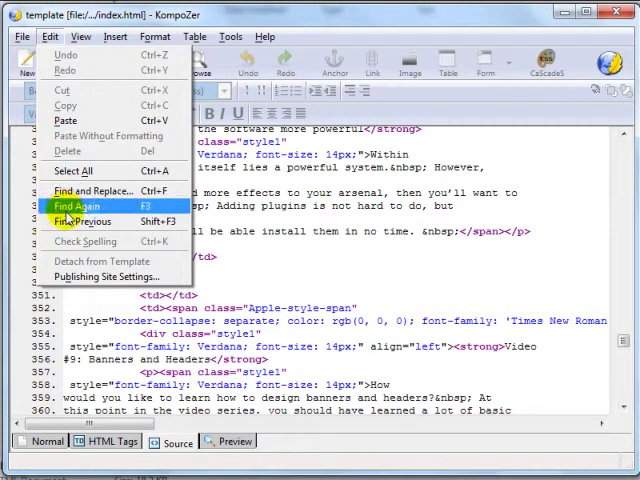
left_click(92, 192)
type("123123")
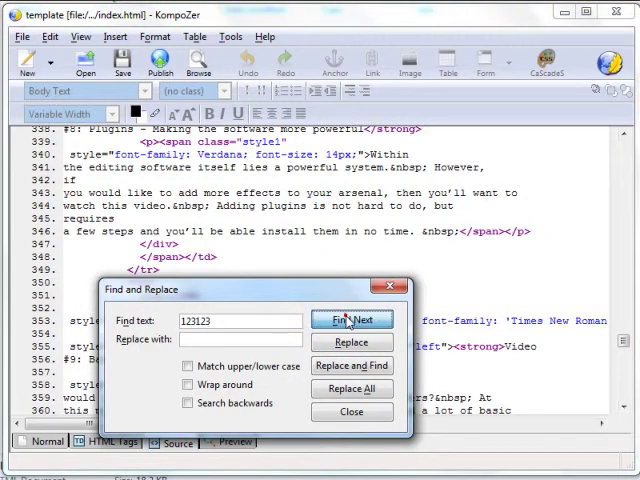
left_click(352, 320)
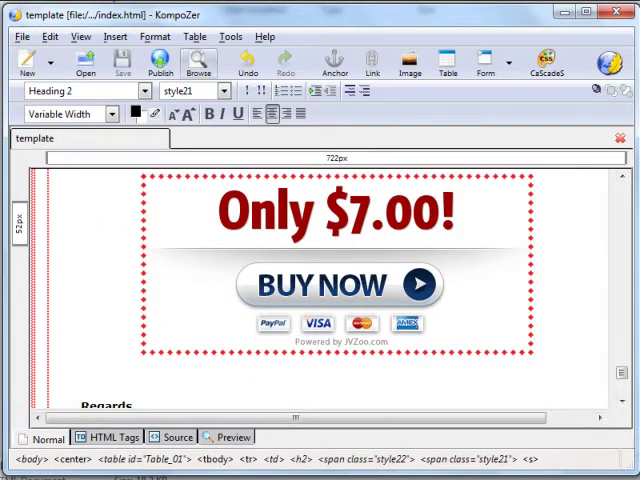
mouse_move(350, 250)
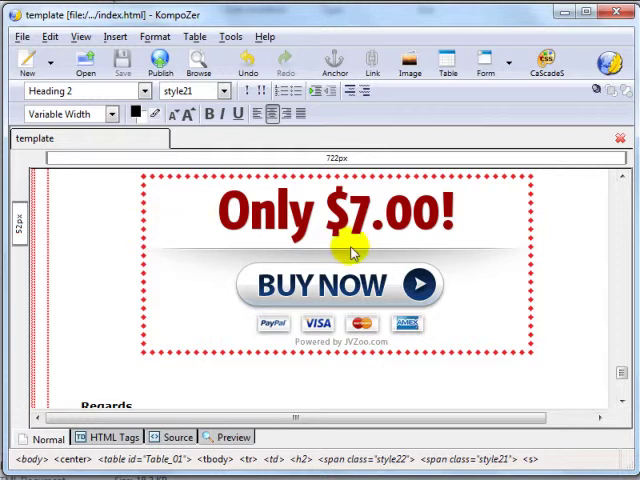
mouse_move(330, 292)
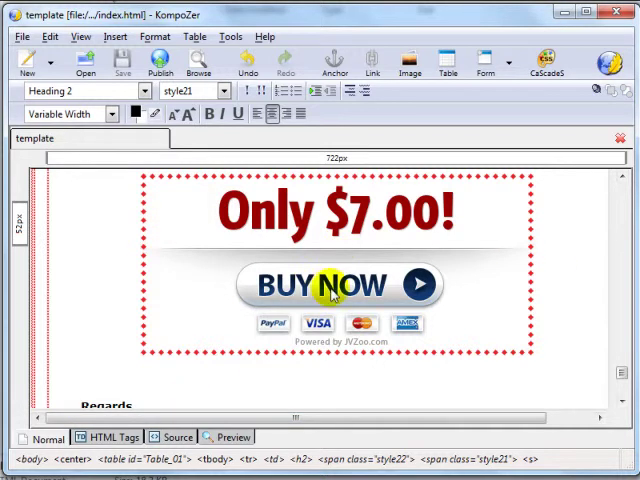
mouse_move(330, 262)
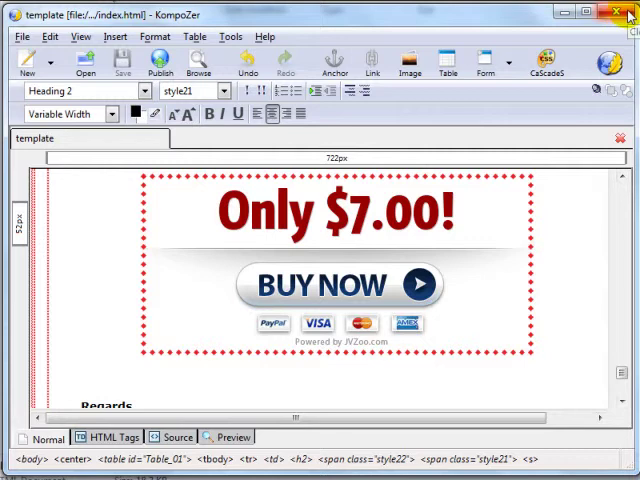
- Close the KompoZer editor window after the new $7.00 button is in place
left_click(628, 12)
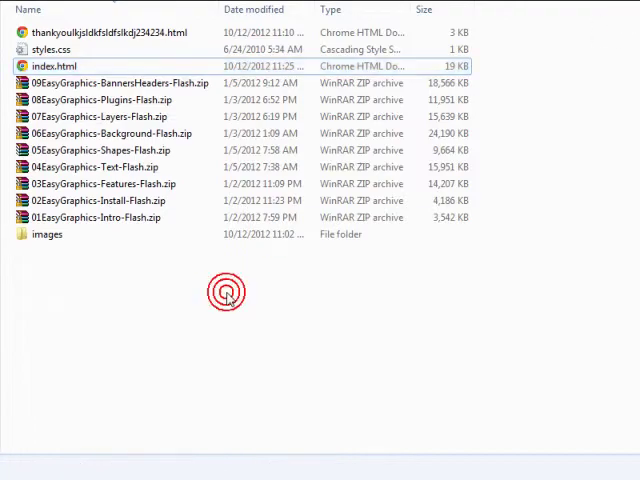